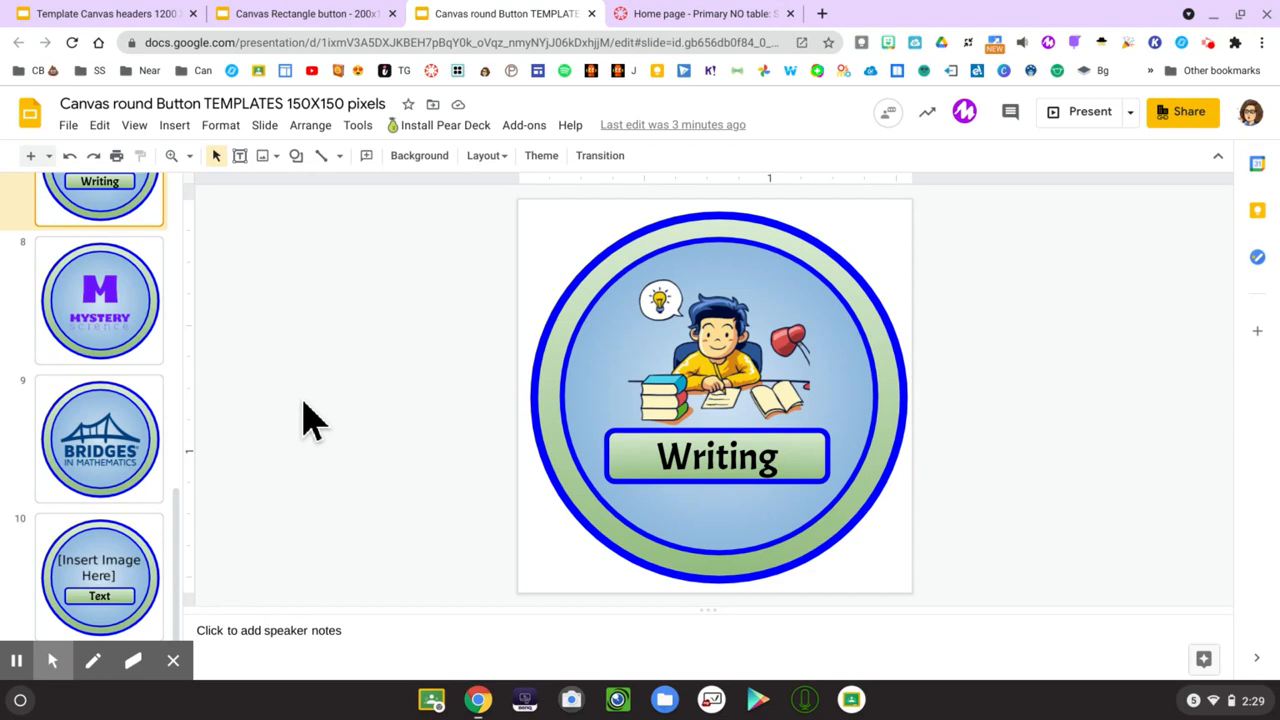
{"action": "mouse_move", "coordinate": [330, 425]}
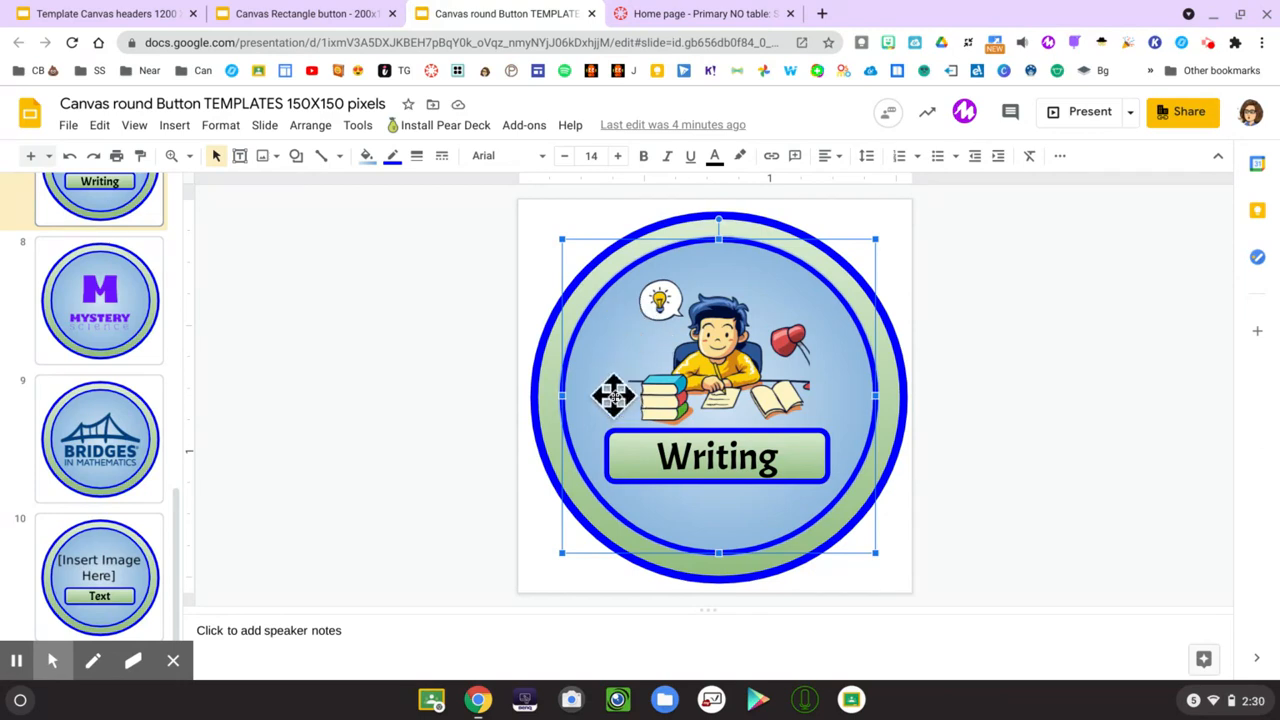
- Fill the inner circle with the light red 2 radial gradient
{"action": "left_click", "coordinate": [366, 155]}
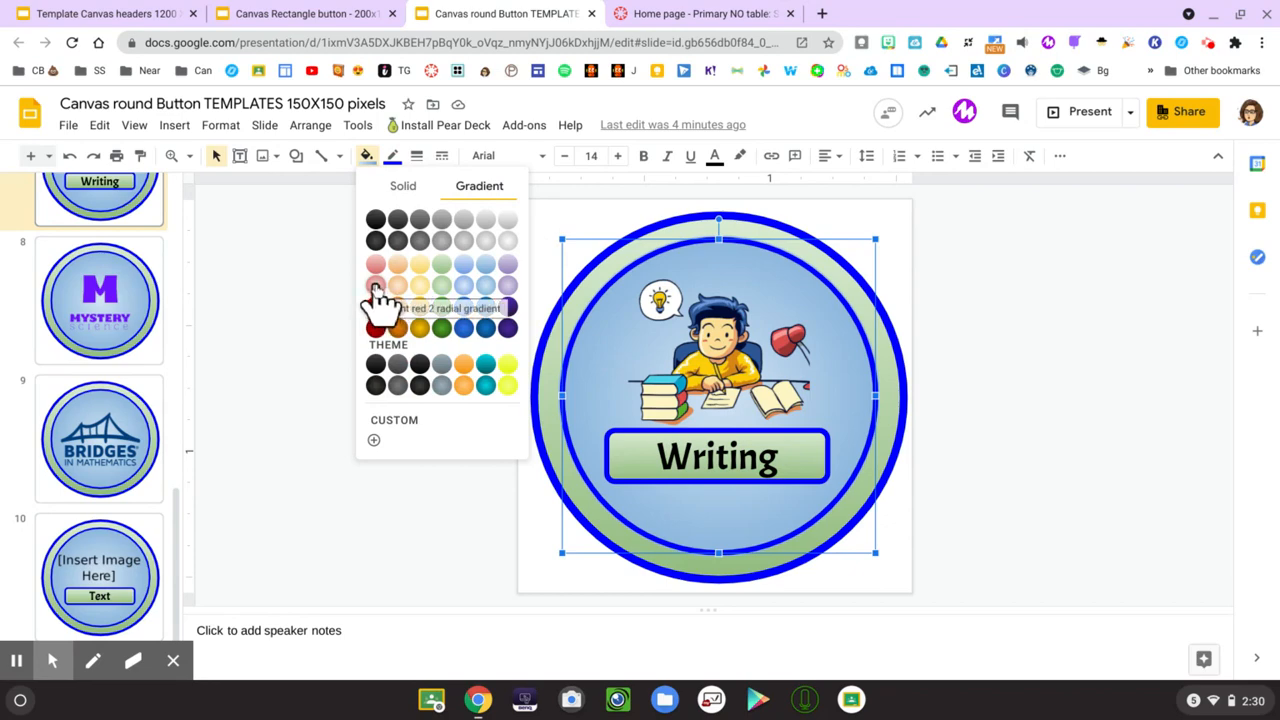
{"action": "left_click", "coordinate": [375, 307]}
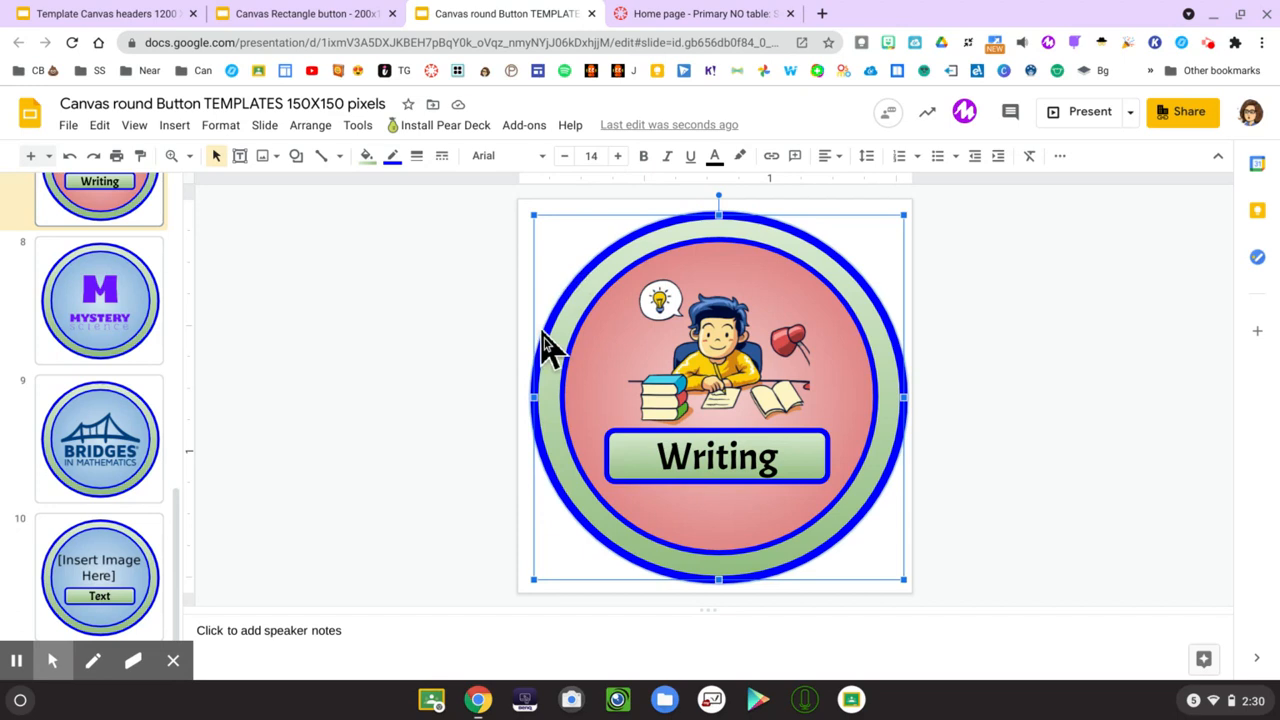
- Fill the outer ring with a light blue gradient
{"action": "left_click", "coordinate": [366, 155]}
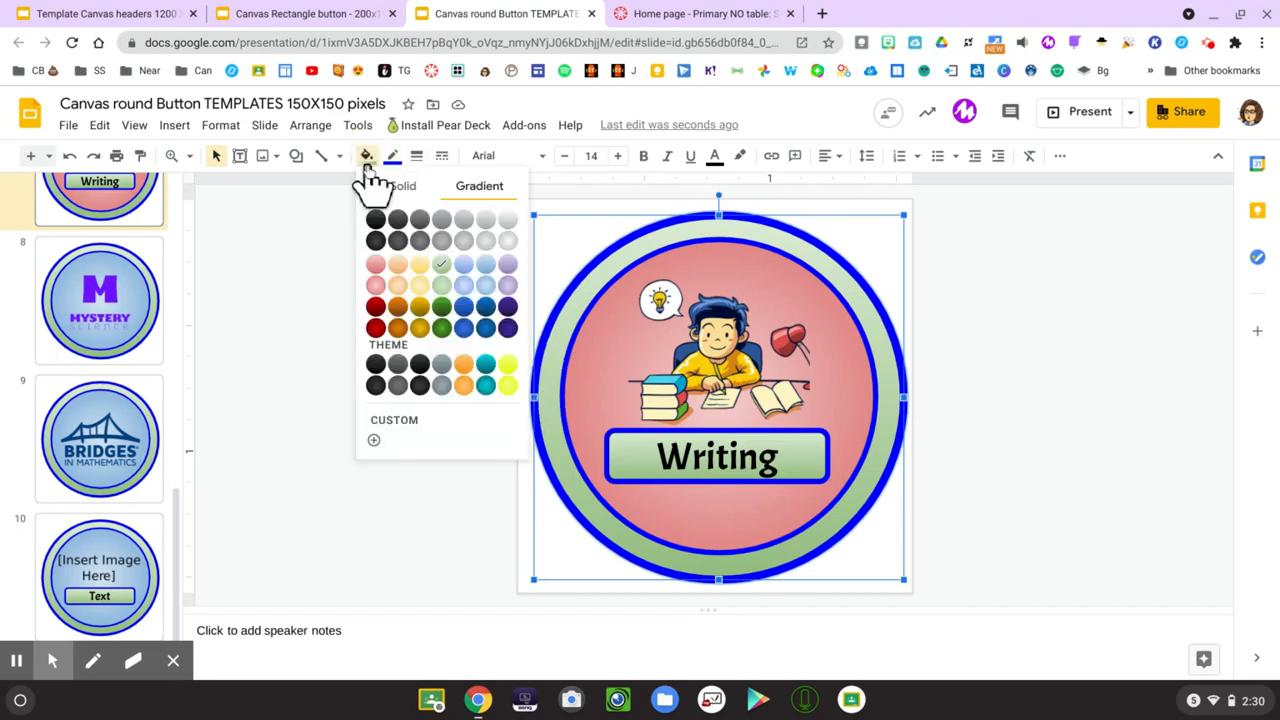
{"action": "mouse_move", "coordinate": [480, 318]}
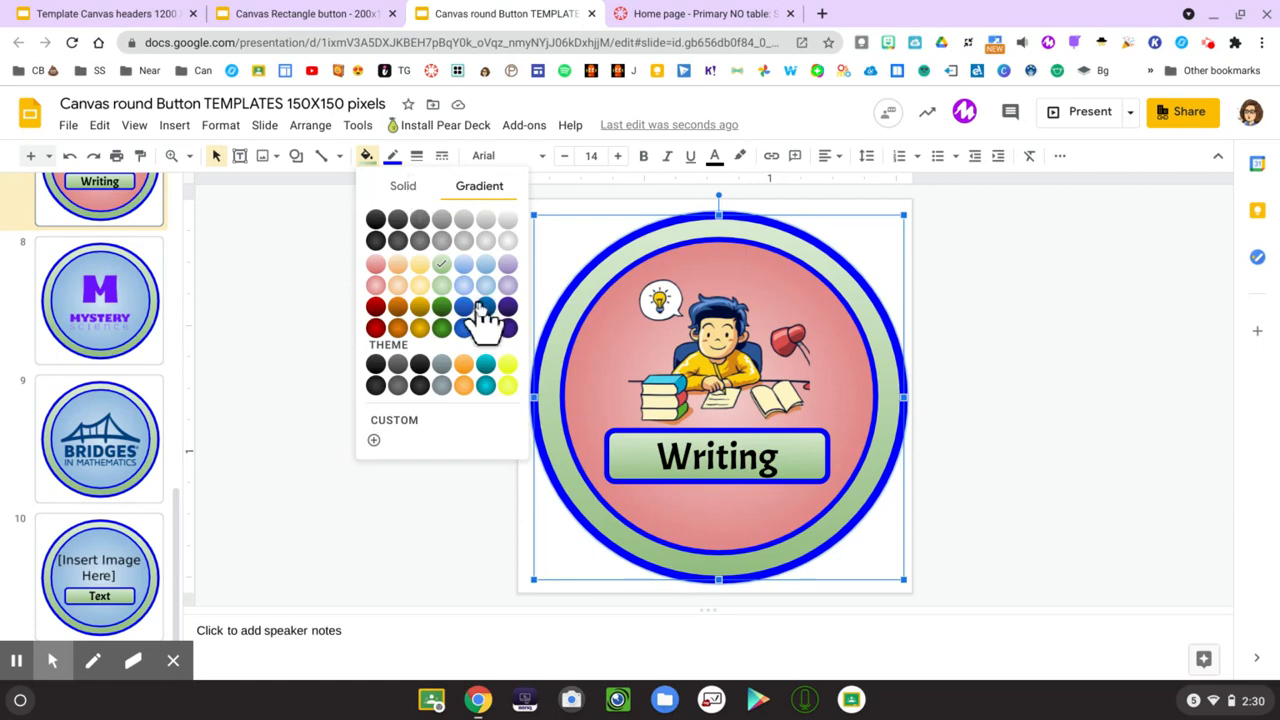
{"action": "left_click", "coordinate": [485, 306]}
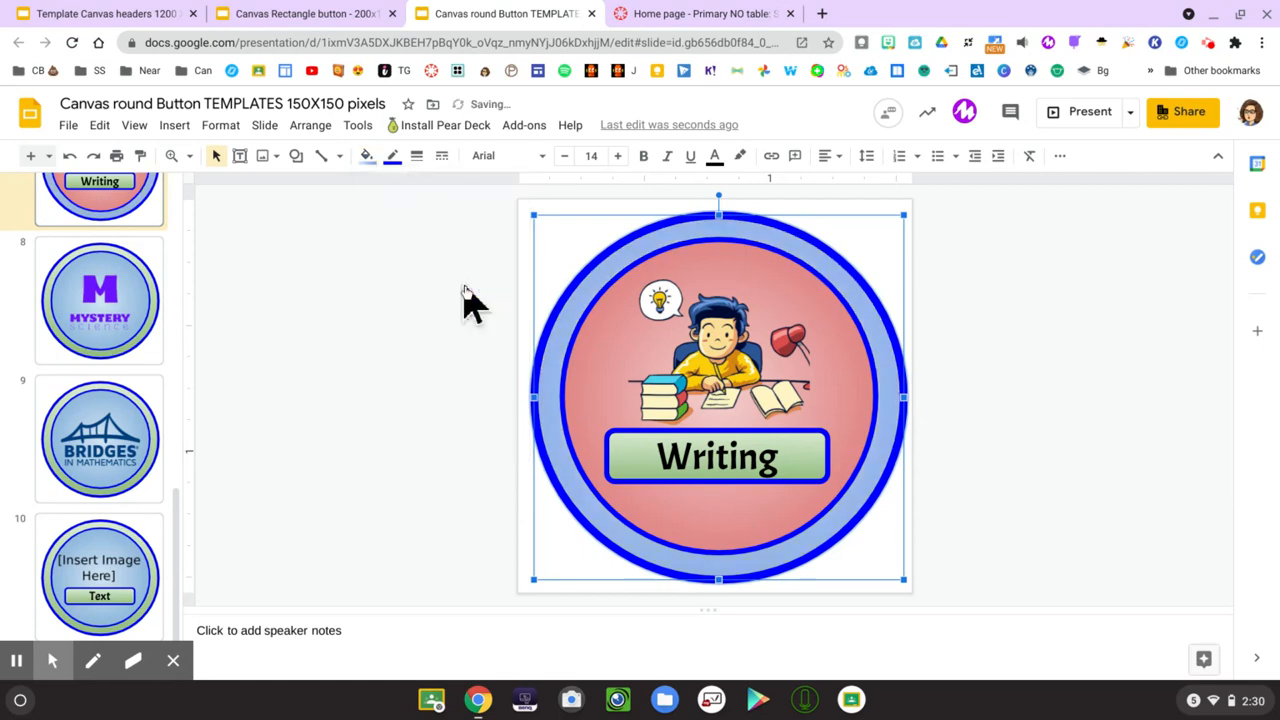
{"action": "mouse_move", "coordinate": [490, 435]}
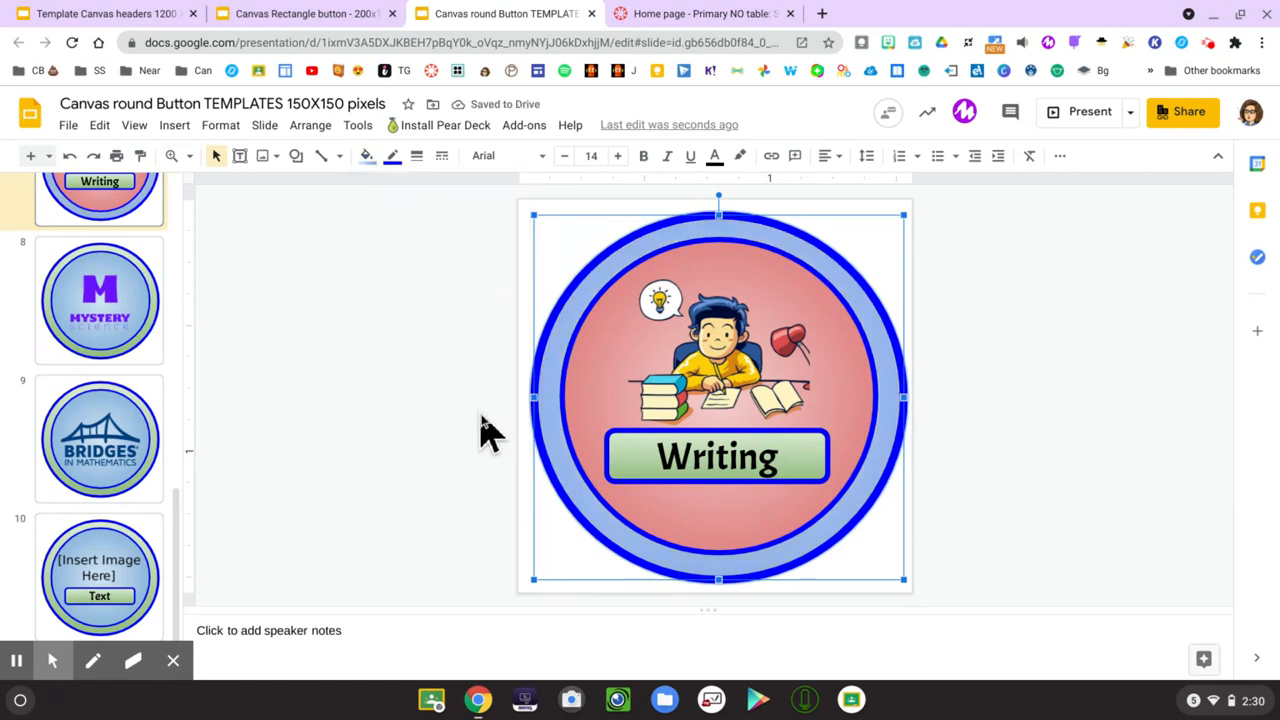
{"action": "mouse_move", "coordinate": [416, 155]}
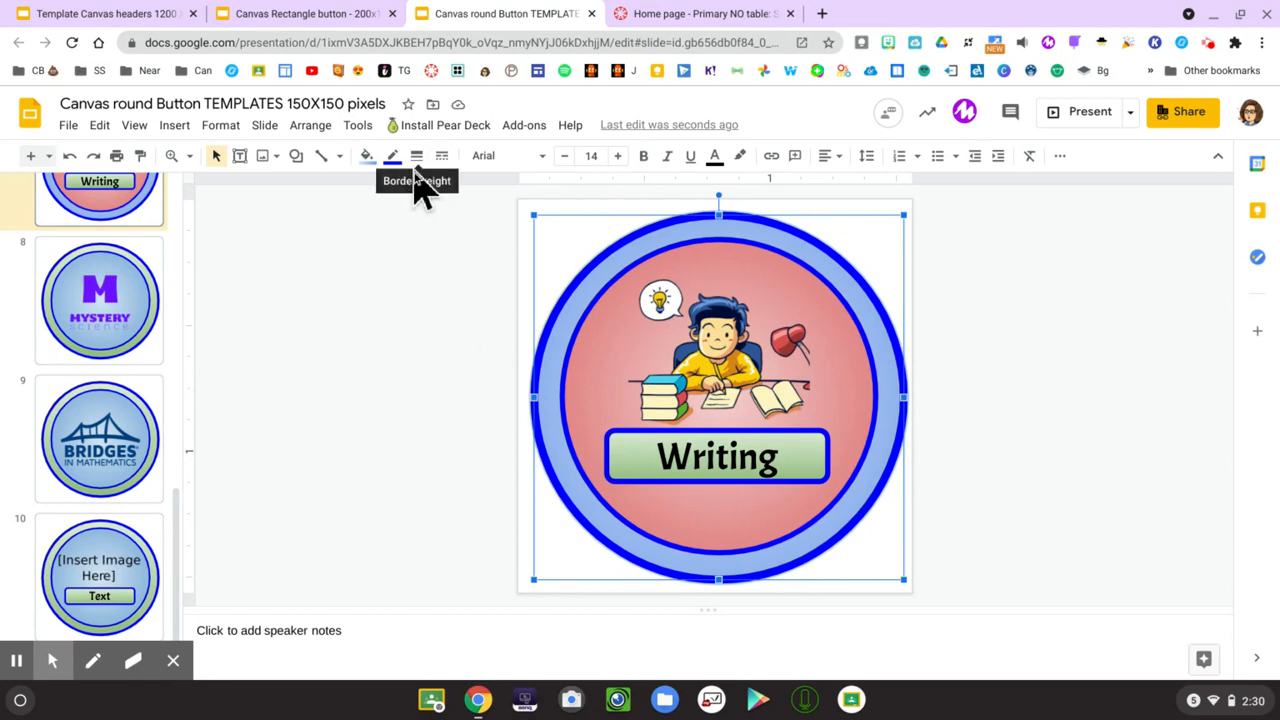
{"action": "mouse_move", "coordinate": [400, 205]}
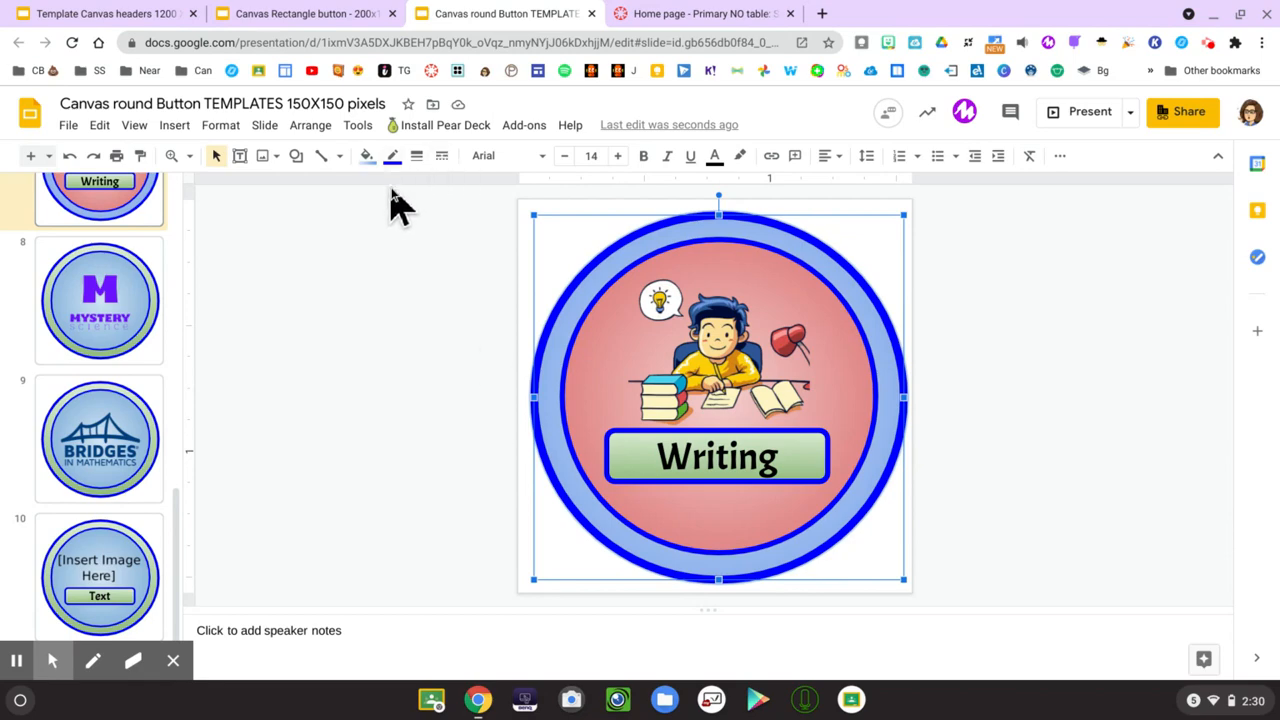
- Give the outer circle a dark red border with 2px weight
{"action": "left_click", "coordinate": [392, 155]}
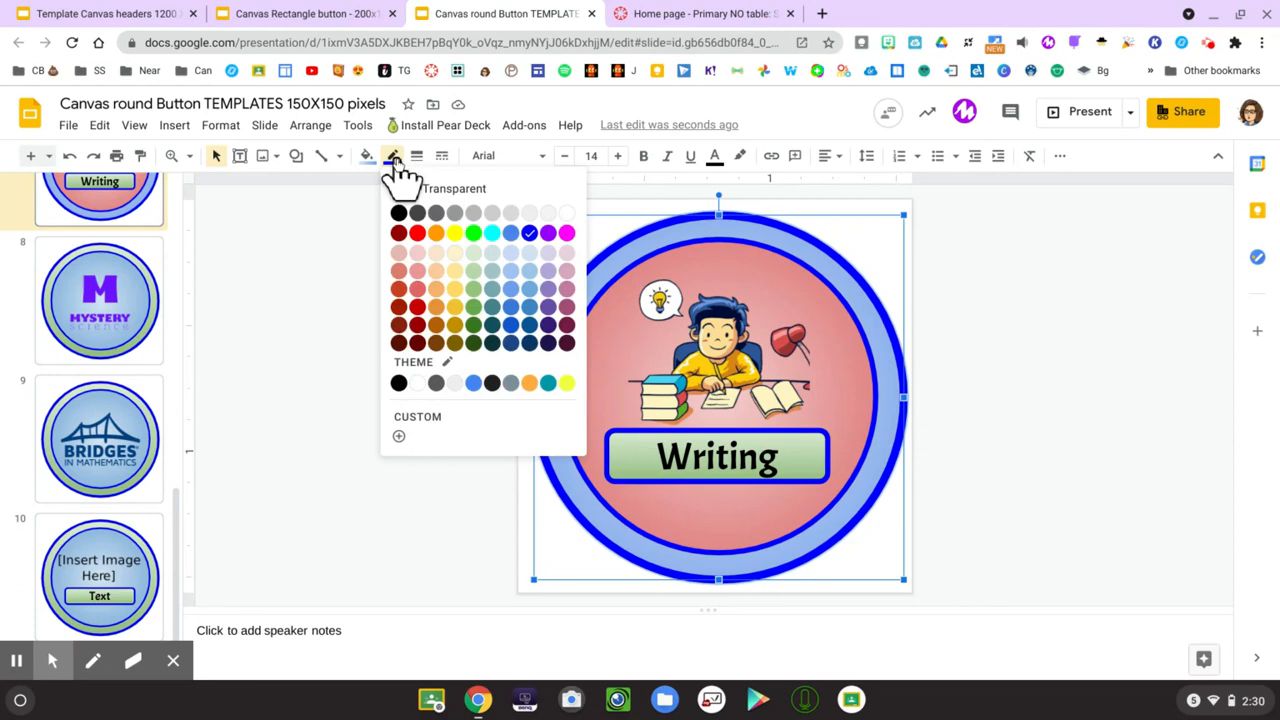
{"action": "mouse_move", "coordinate": [410, 290]}
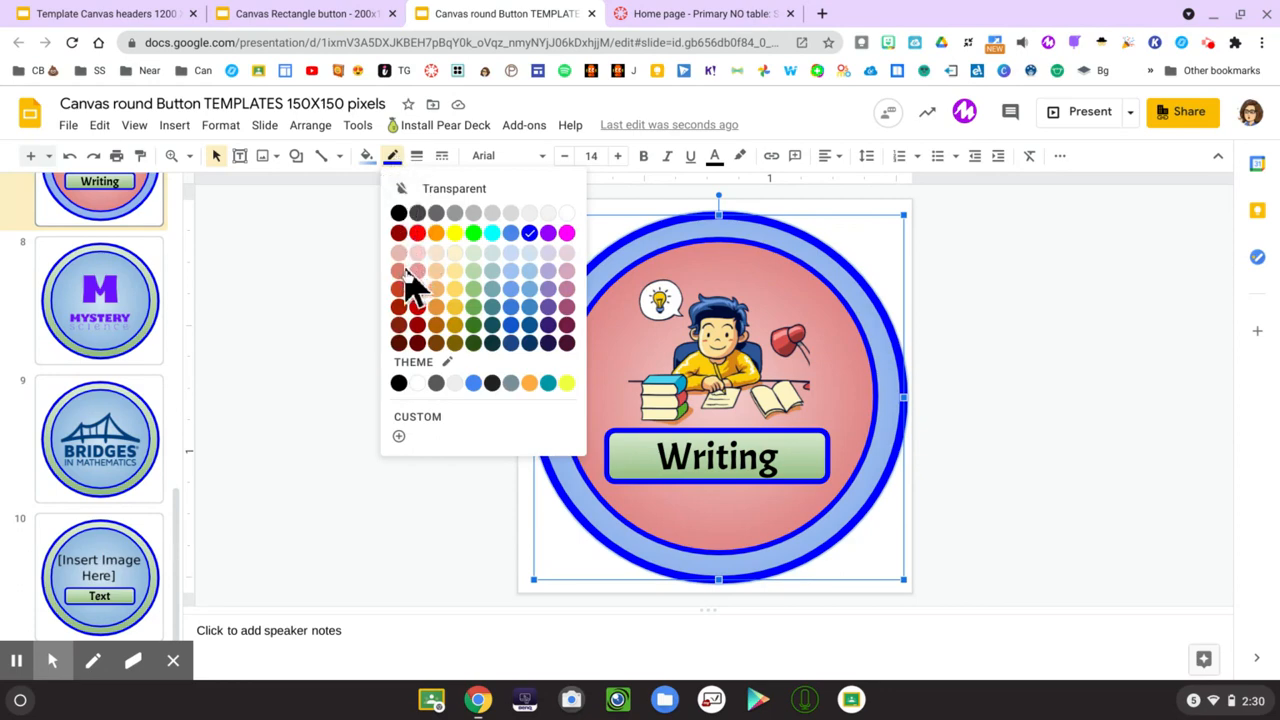
{"action": "left_click", "coordinate": [399, 306]}
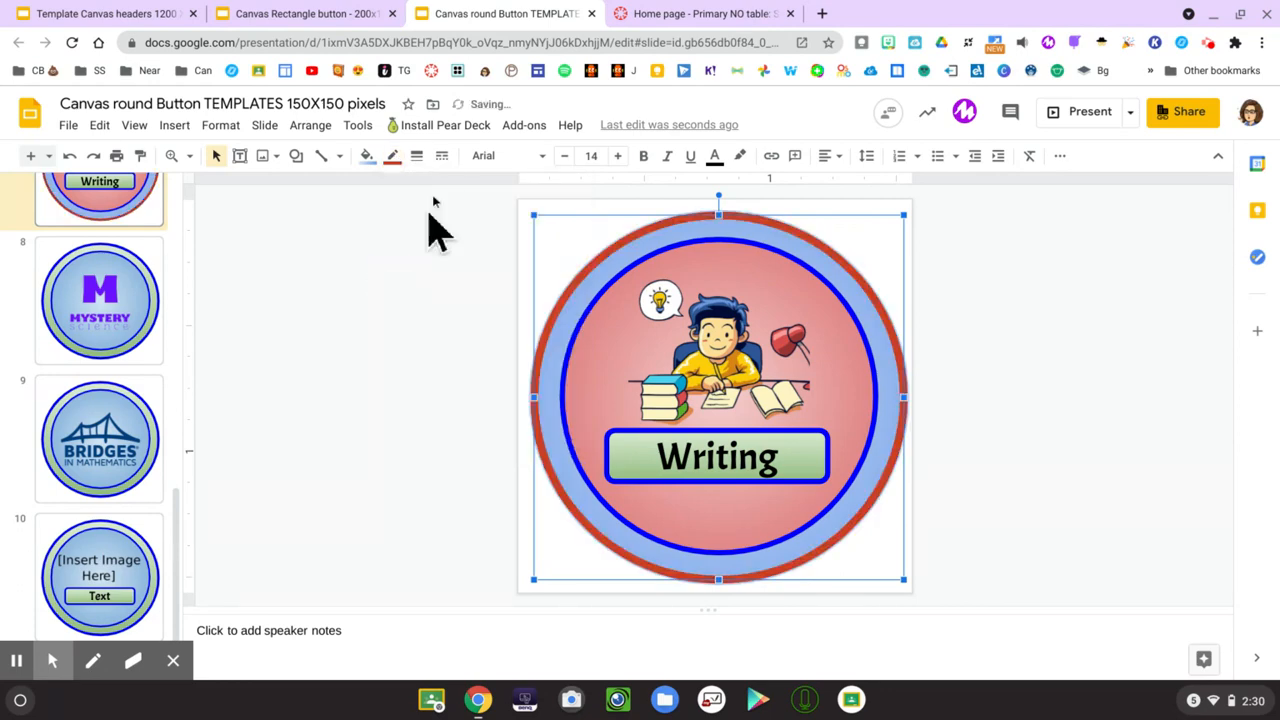
{"action": "left_click", "coordinate": [416, 155]}
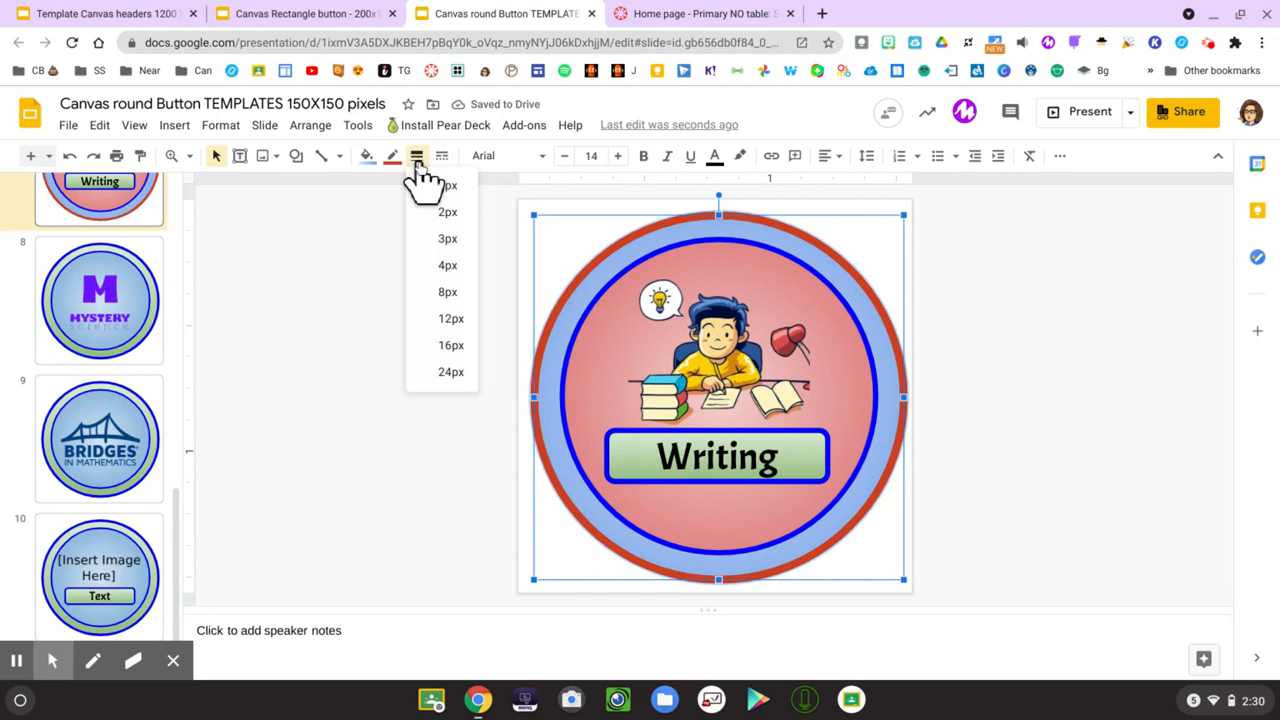
{"action": "mouse_move", "coordinate": [448, 212]}
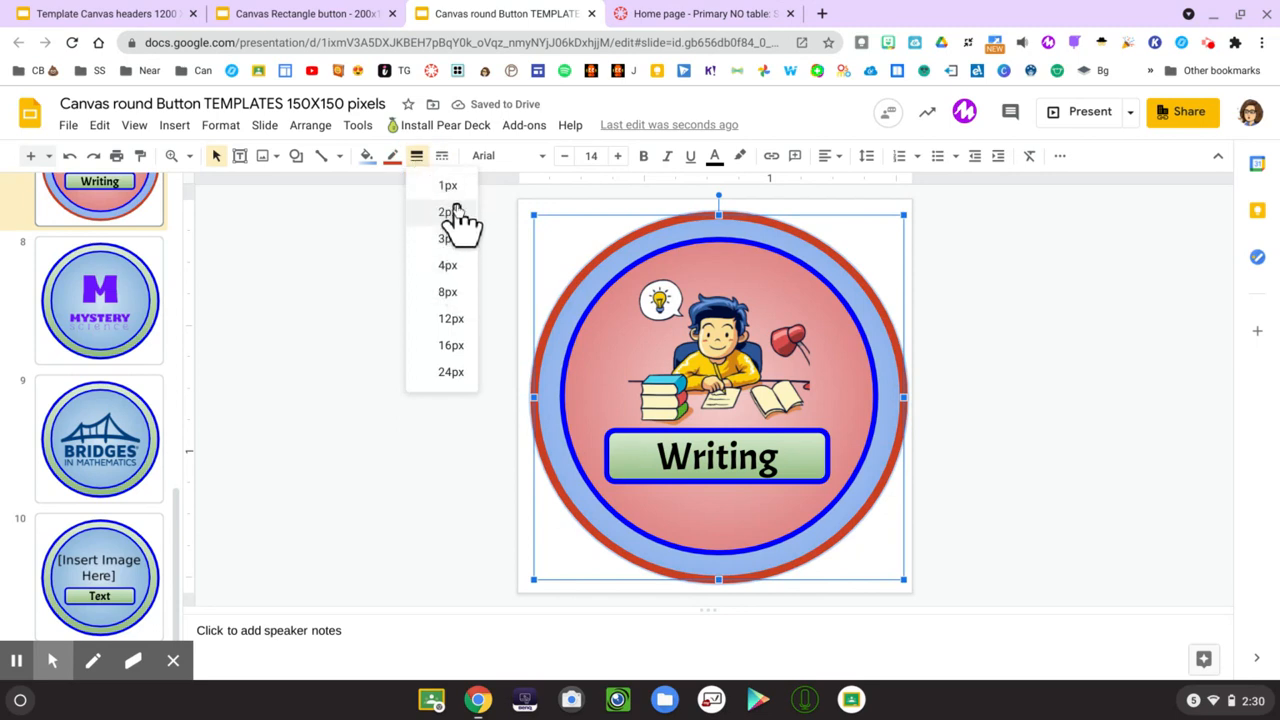
{"action": "left_click", "coordinate": [447, 211]}
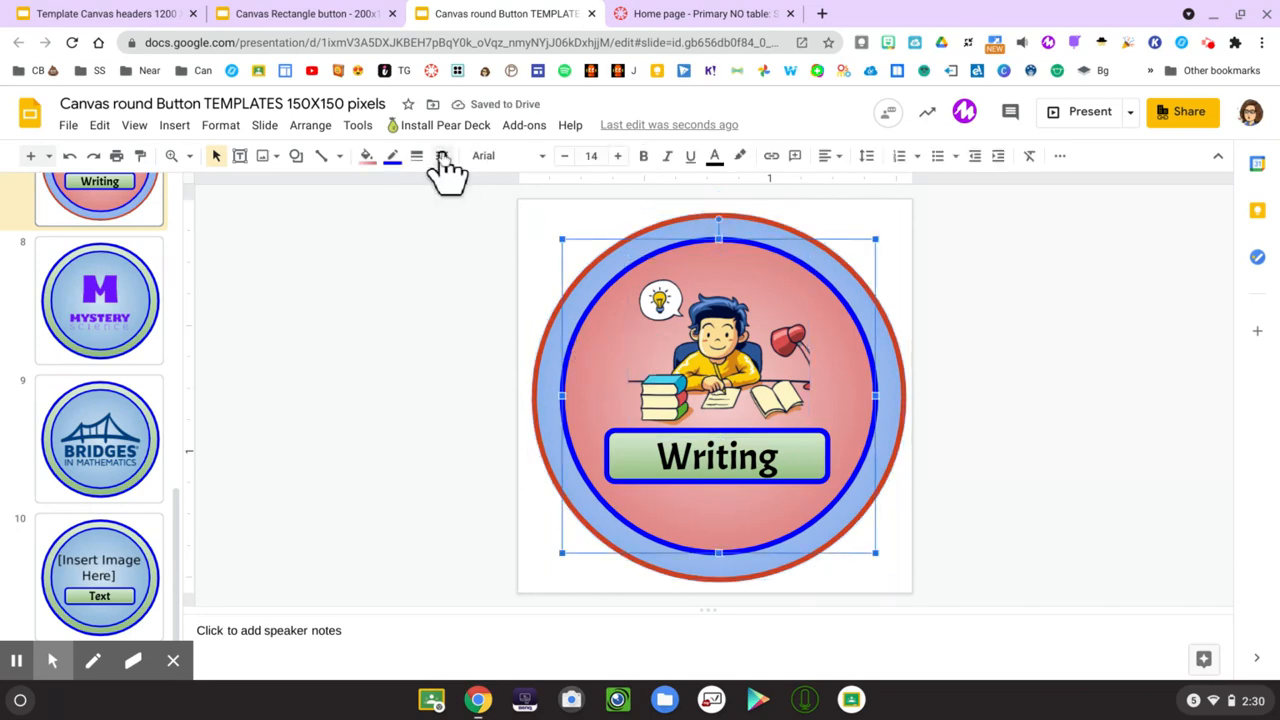
- Make the inner circle's border red and select the boy-at-desk picture for removal
{"action": "left_click", "coordinate": [392, 155]}
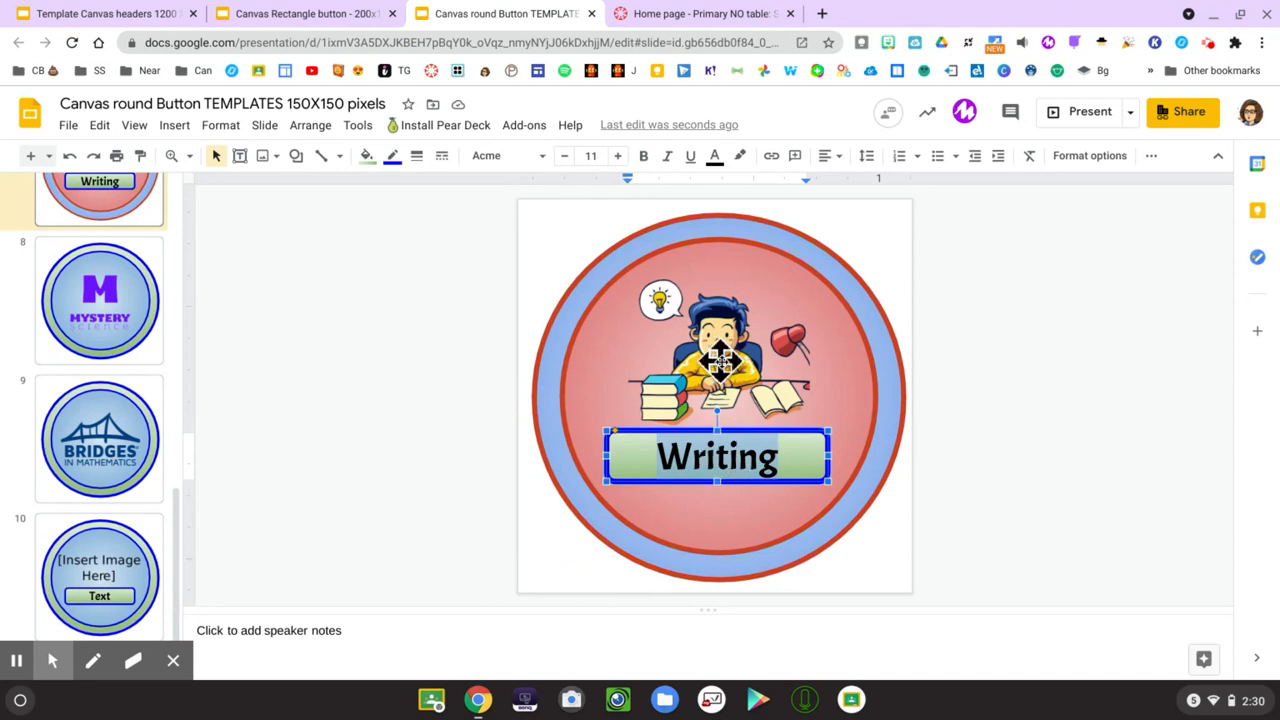
{"action": "left_click", "coordinate": [717, 345]}
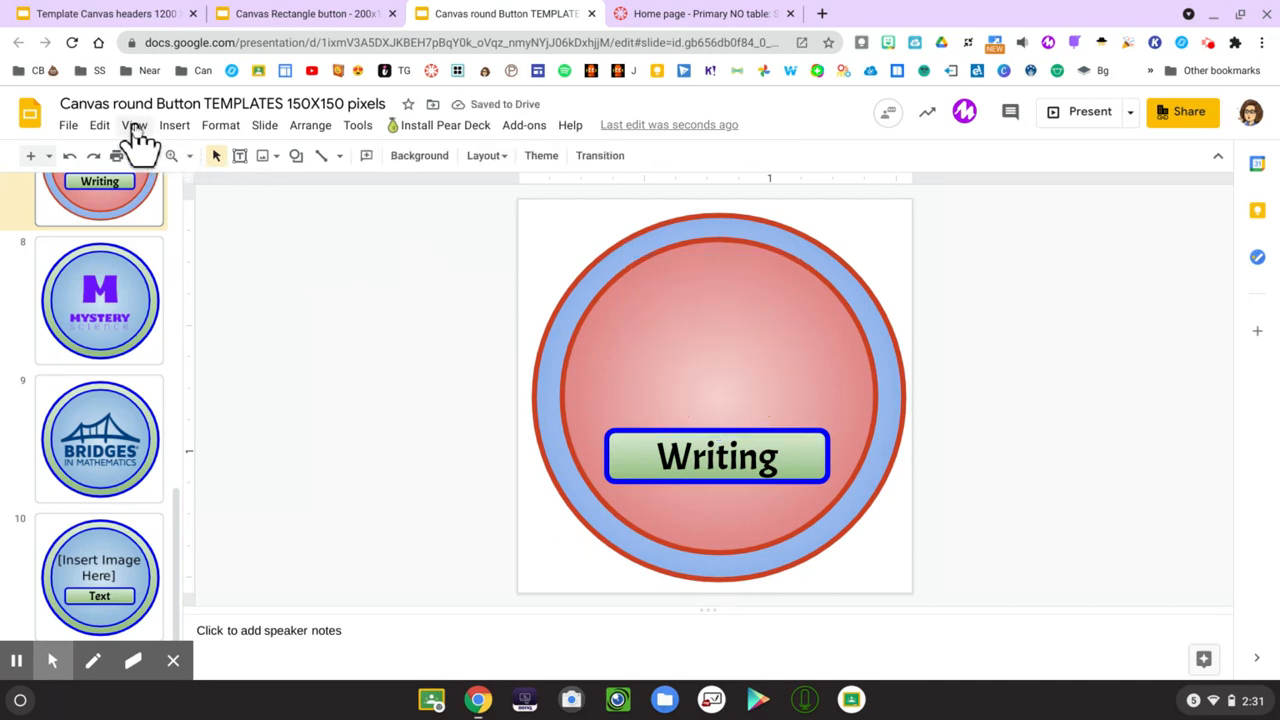
{"action": "mouse_move", "coordinate": [275, 160]}
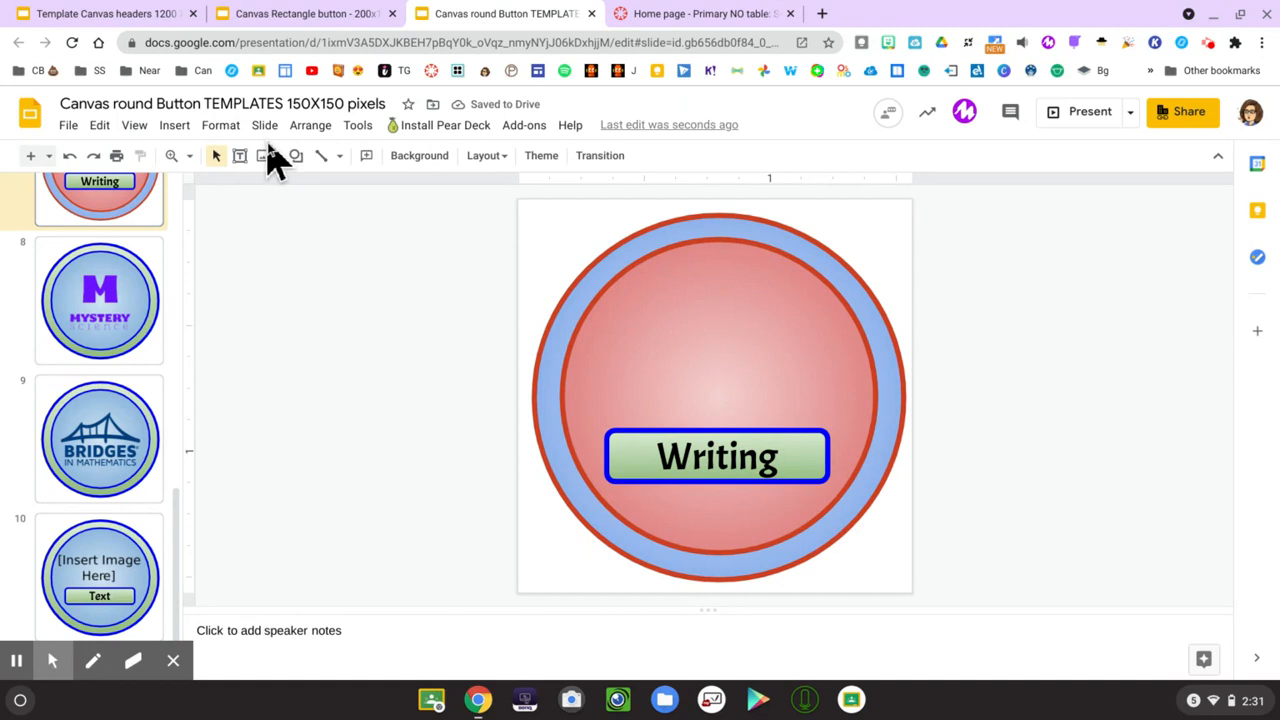
- Insert a pencil clipart via web image search and place it above Writing
{"action": "left_click", "coordinate": [263, 155]}
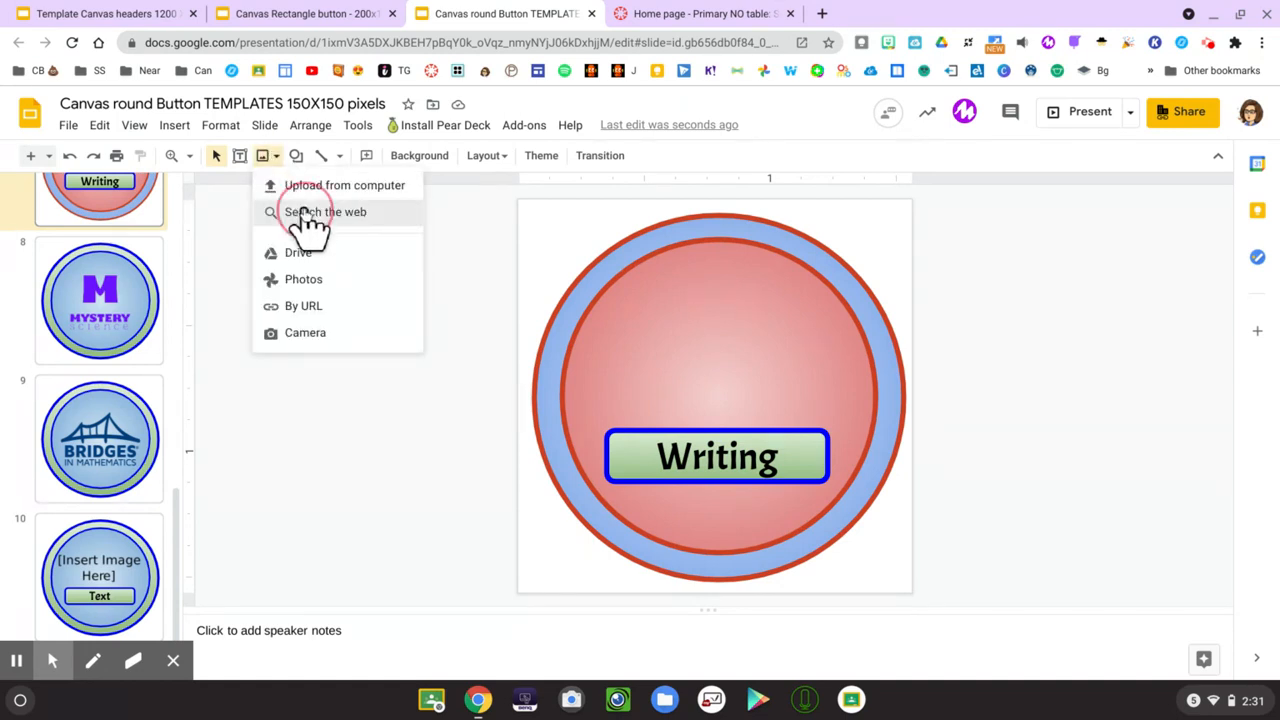
{"action": "left_click", "coordinate": [326, 212]}
{"action": "type", "text": "writing clipart png"}
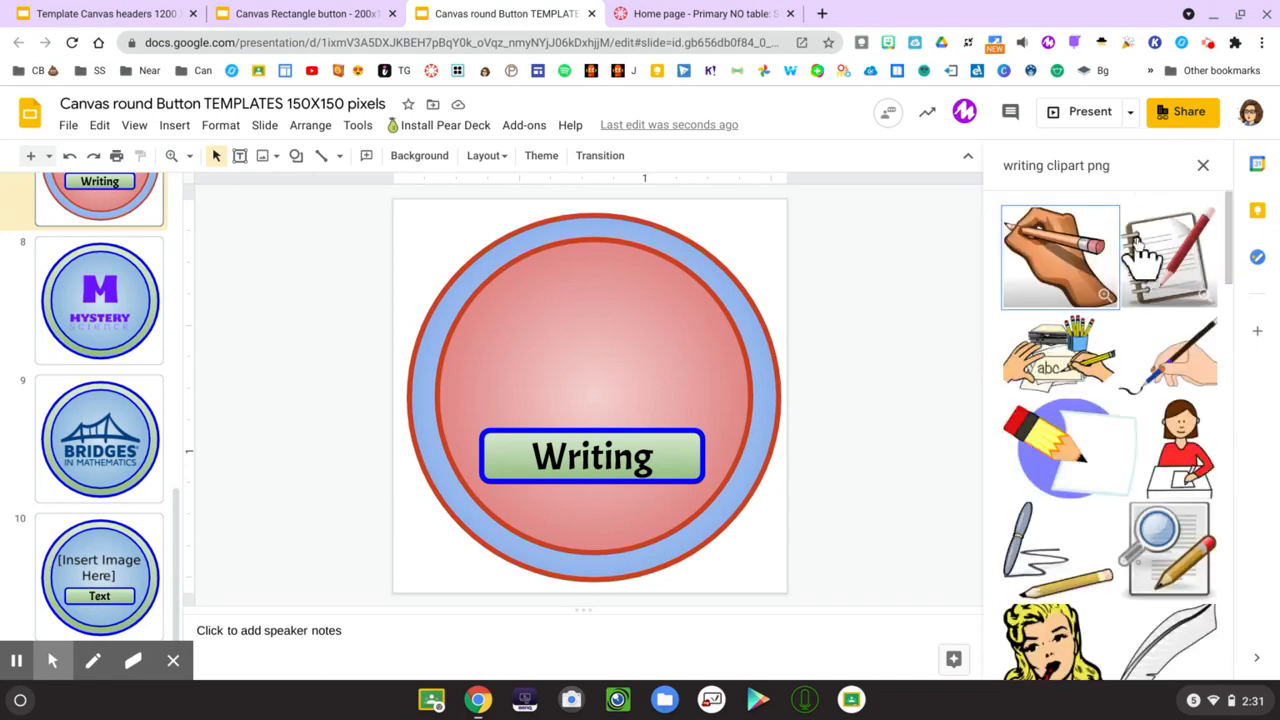
{"action": "mouse_move", "coordinate": [1130, 265]}
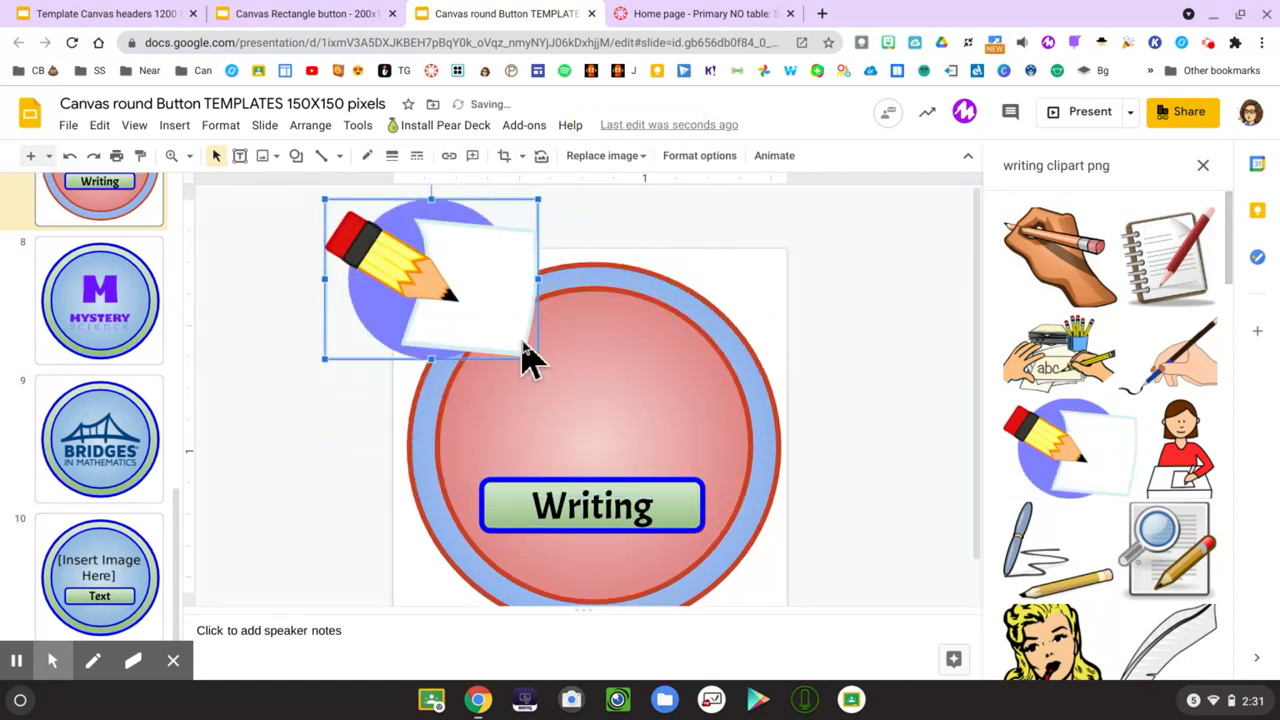
{"action": "left_click_drag", "start_coordinate": [430, 280], "coordinate": [593, 340]}
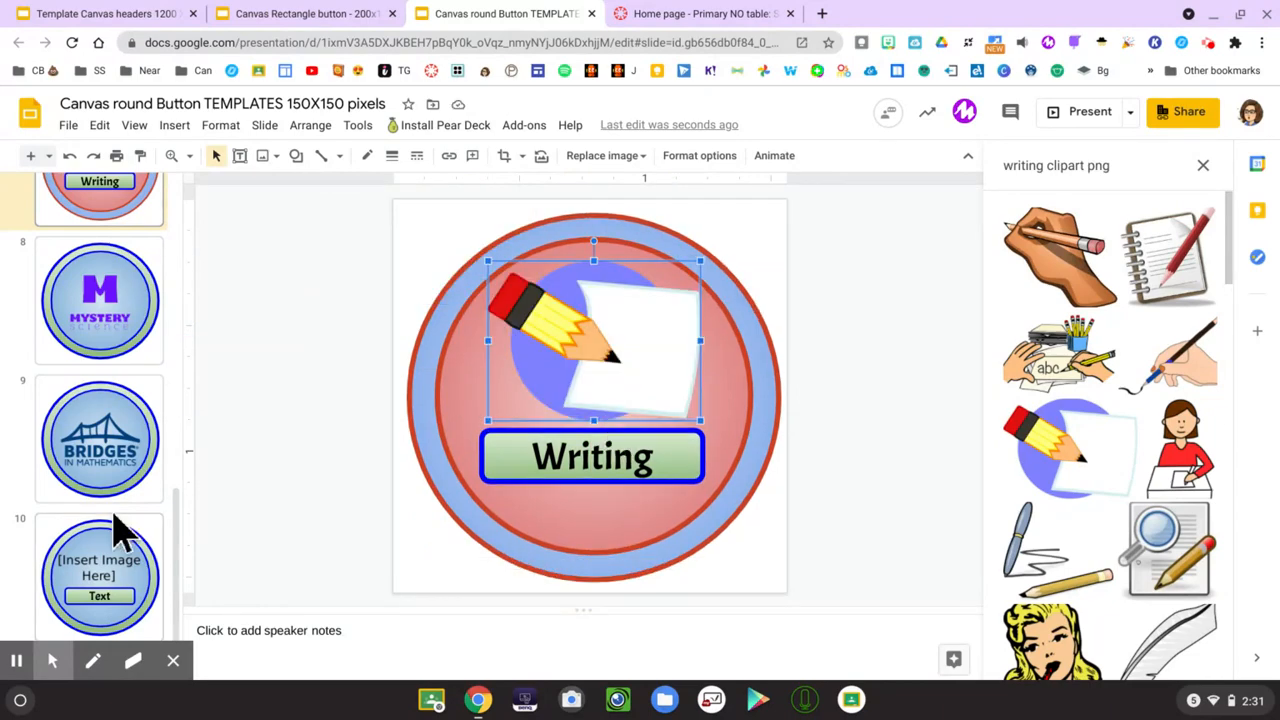
{"action": "mouse_move", "coordinate": [330, 485]}
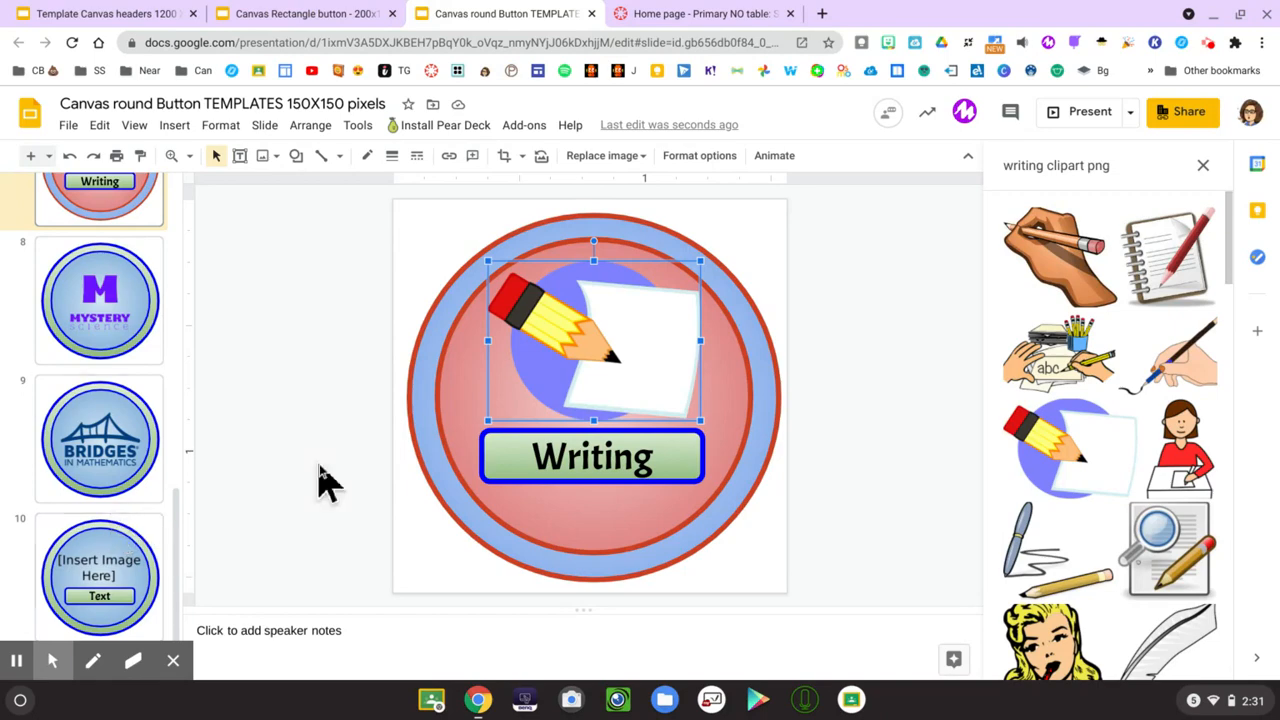
{"action": "mouse_move", "coordinate": [322, 497]}
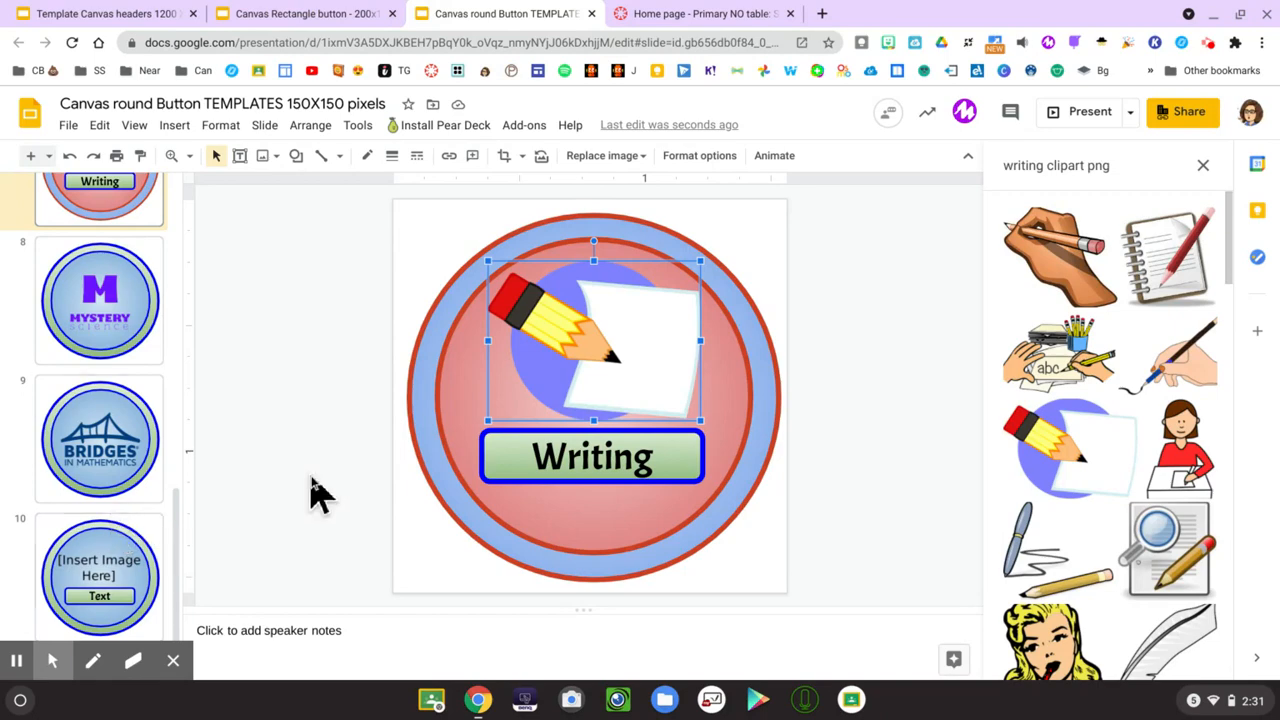